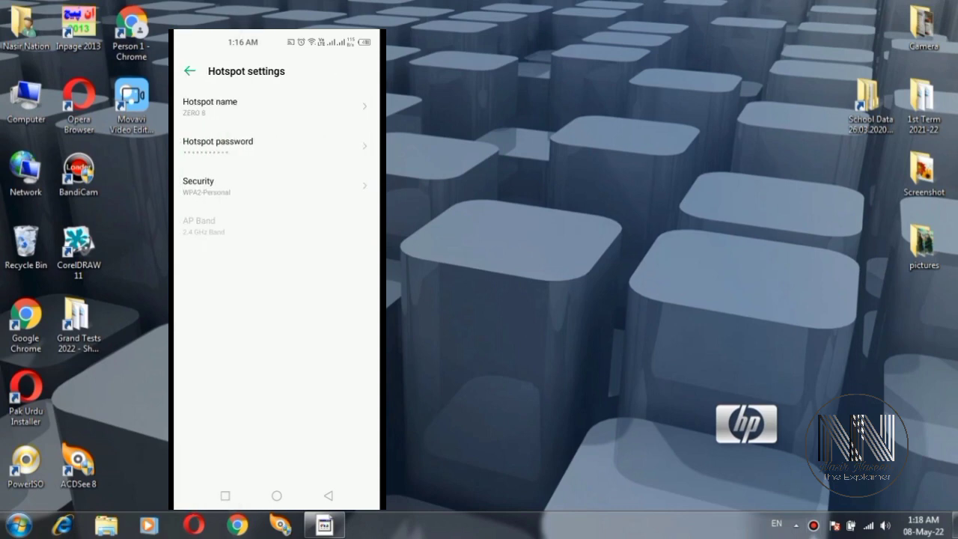
left_click(275, 107)
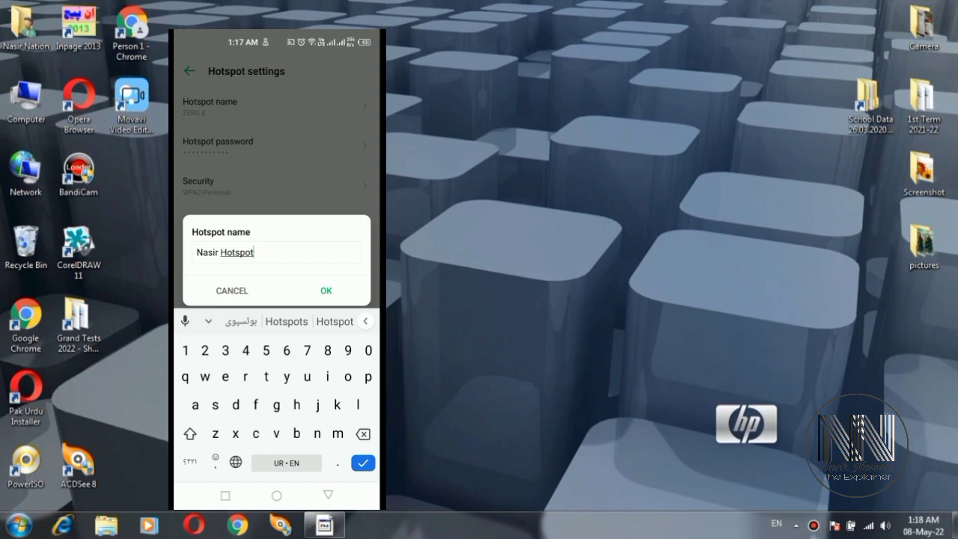
left_click(327, 290)
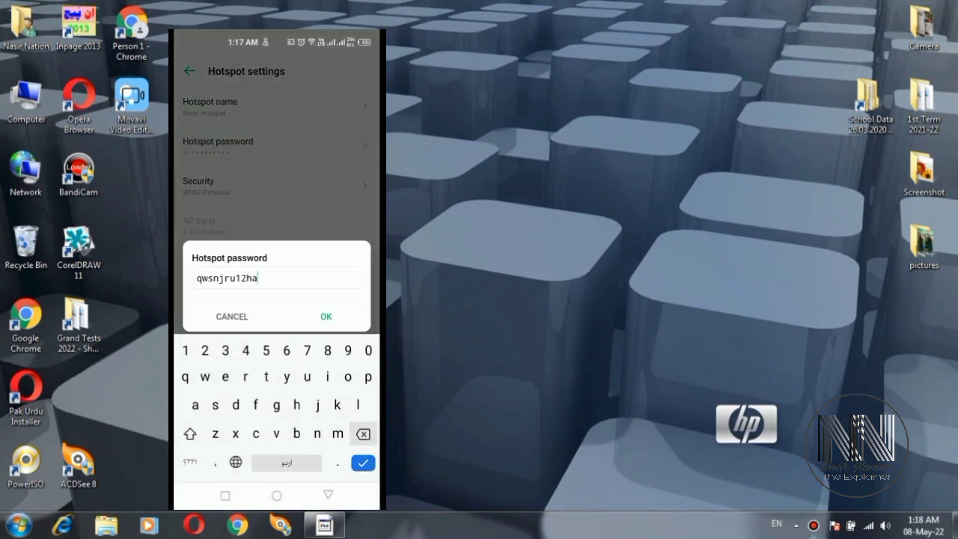
left_click(203, 351)
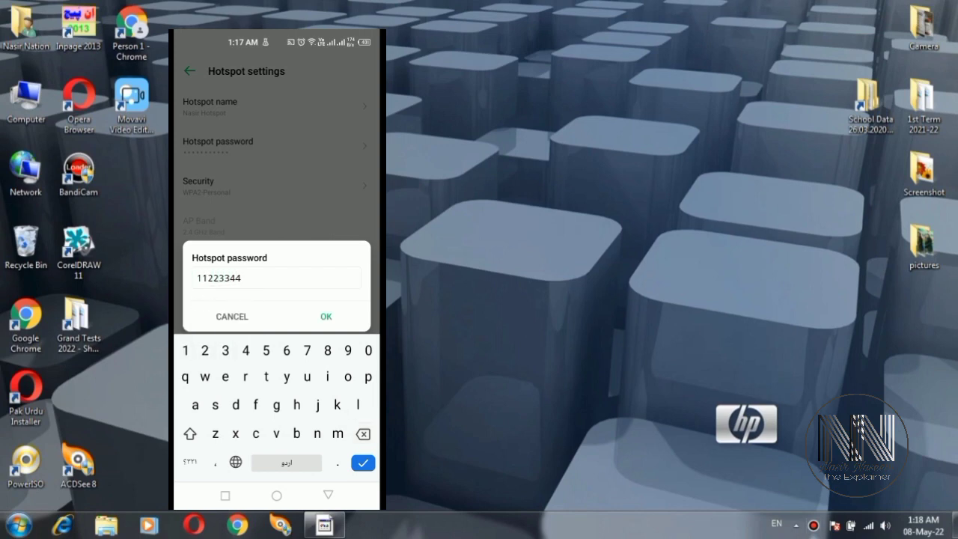
left_click(327, 316)
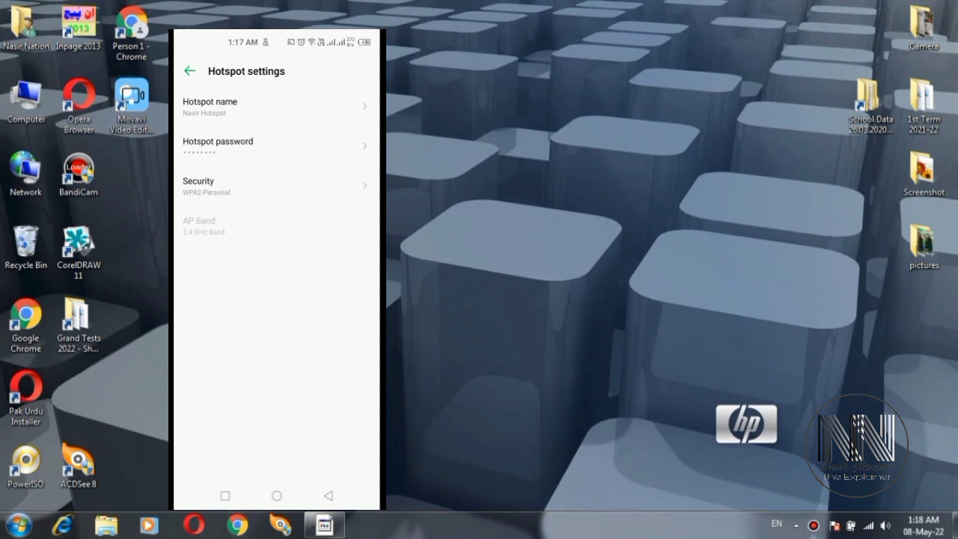
left_click(276, 495)
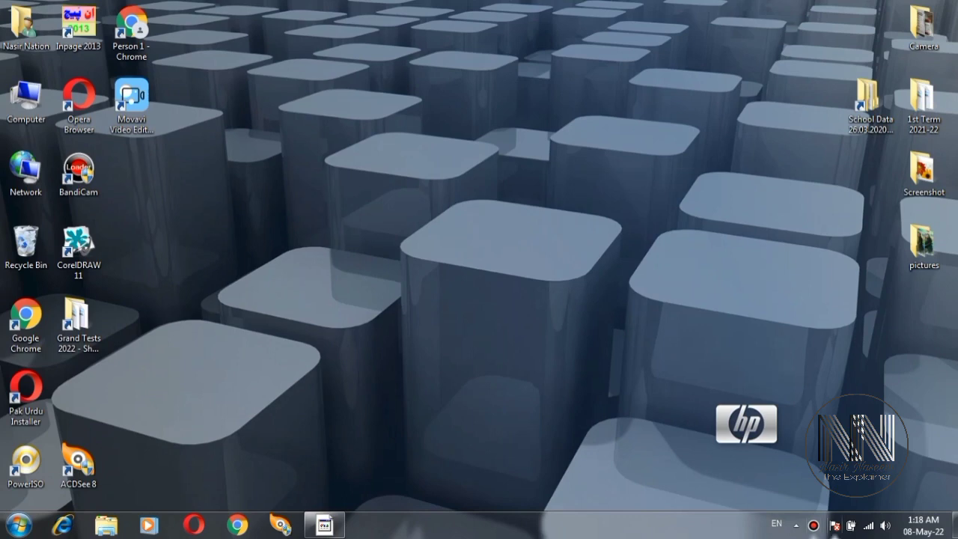
left_click(868, 525)
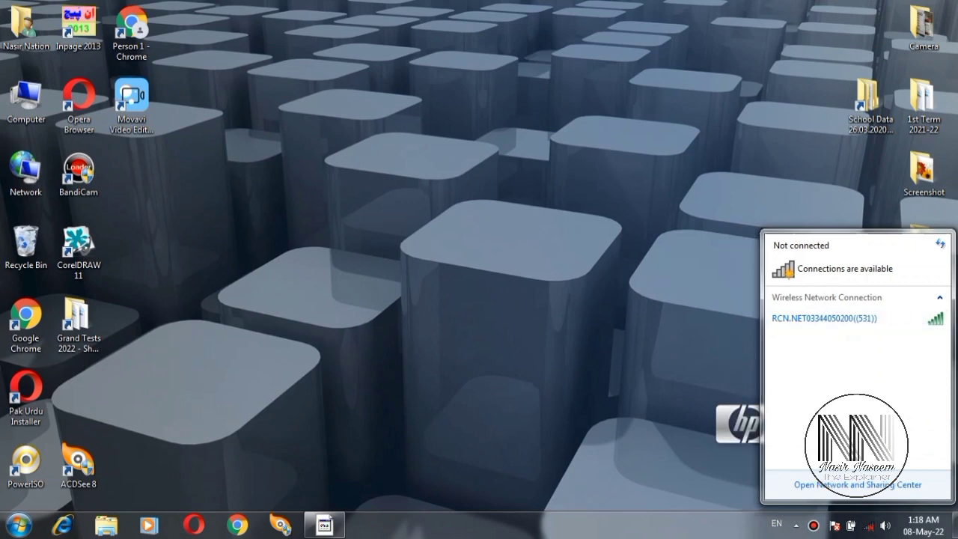
left_click(824, 317)
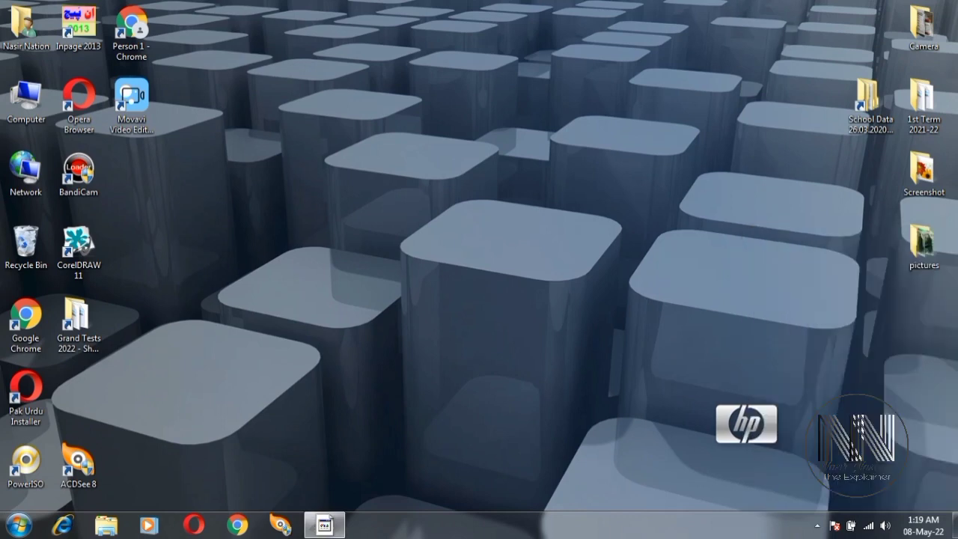
- Show Device Manager in Computer Management with Network adapters expanded to the Ralink RT5390R Wi-Fi adapter
right_click(26, 97)
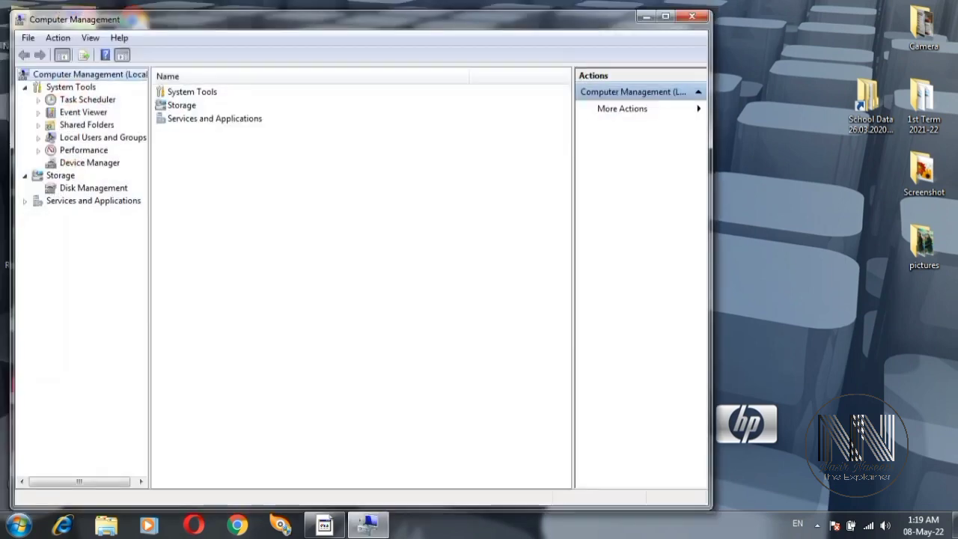
left_click(665, 16)
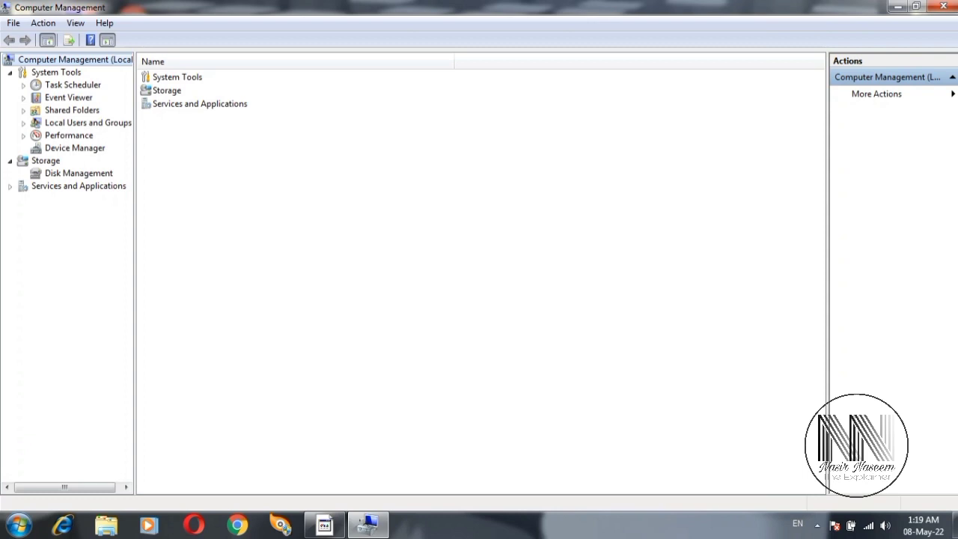
left_click(75, 149)
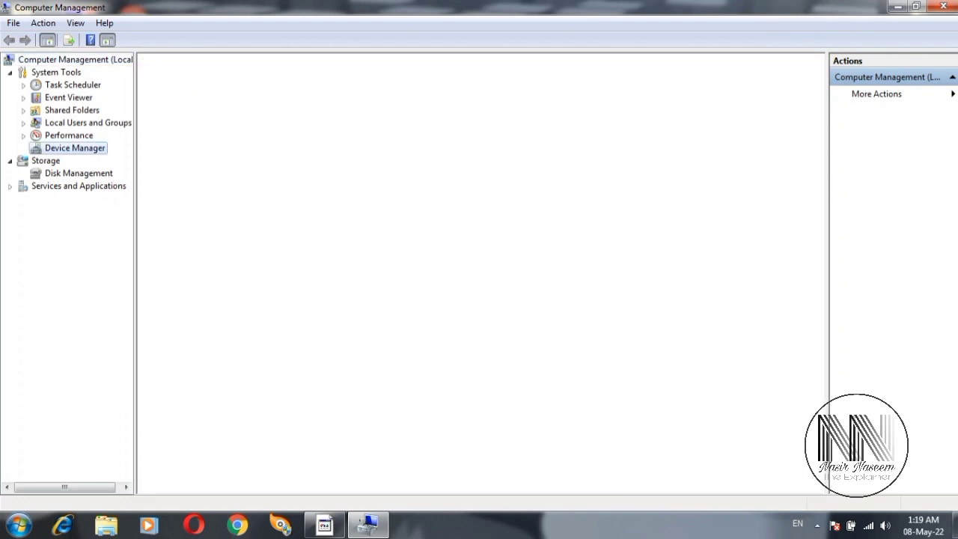
left_click(75, 149)
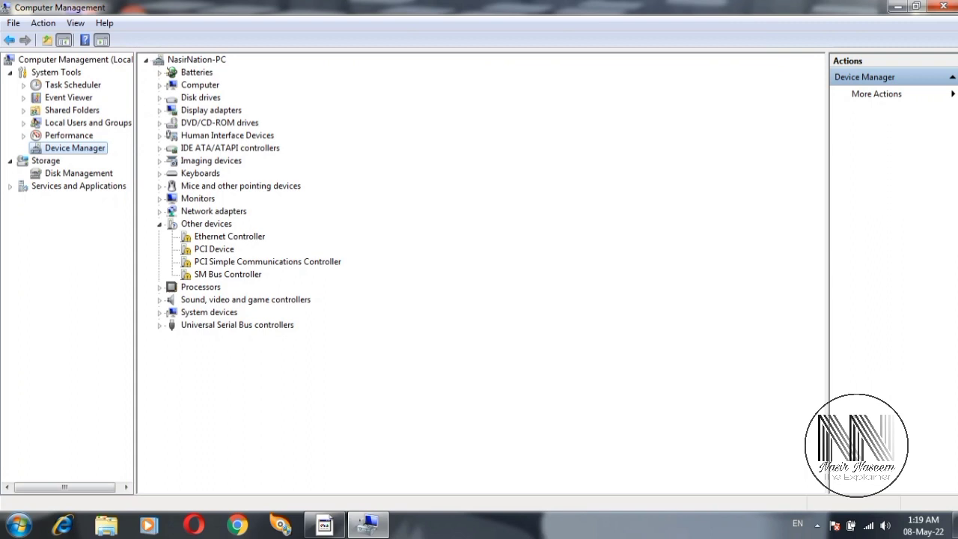
left_click(196, 59)
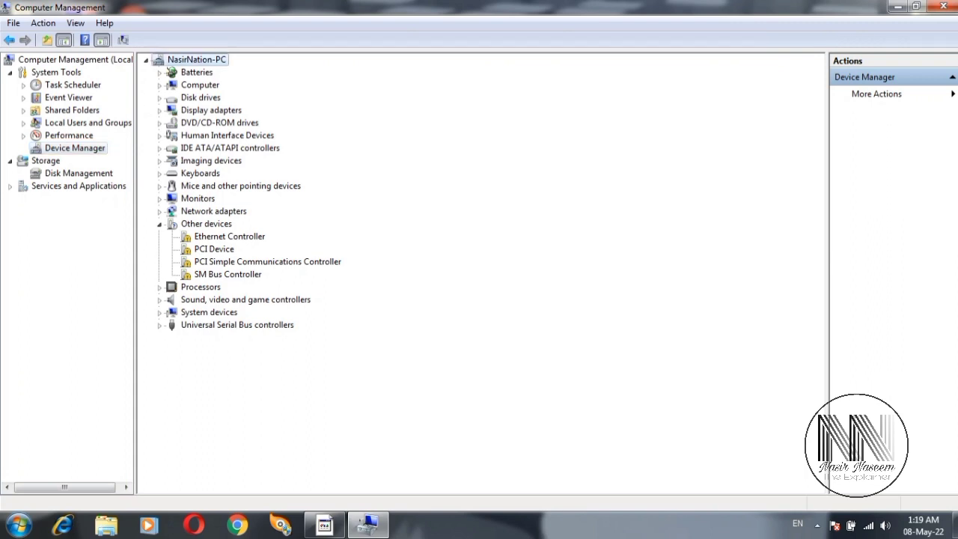
left_click(160, 211)
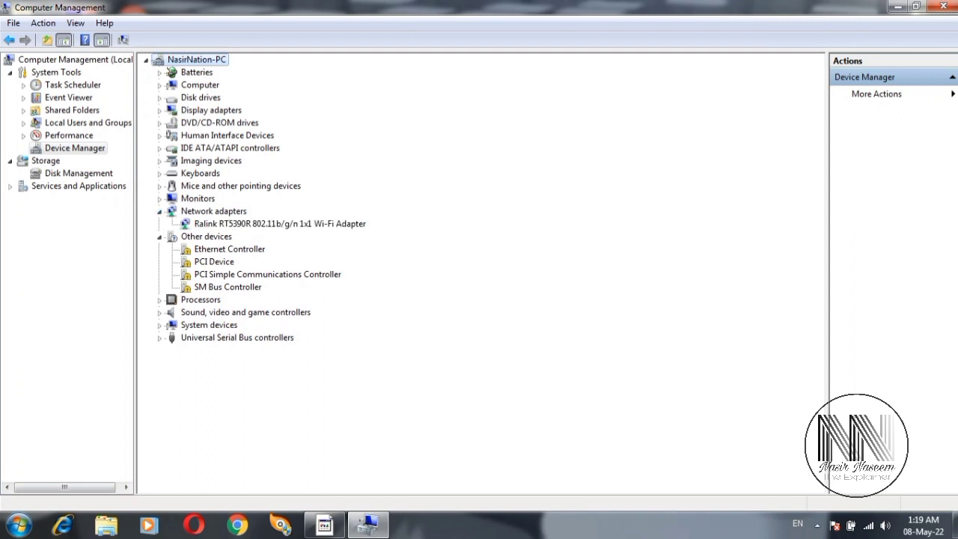
- Set the Ralink adapter's Advanced property 'Adhoc support 802.11n' to Enable and confirm
right_click(278, 223)
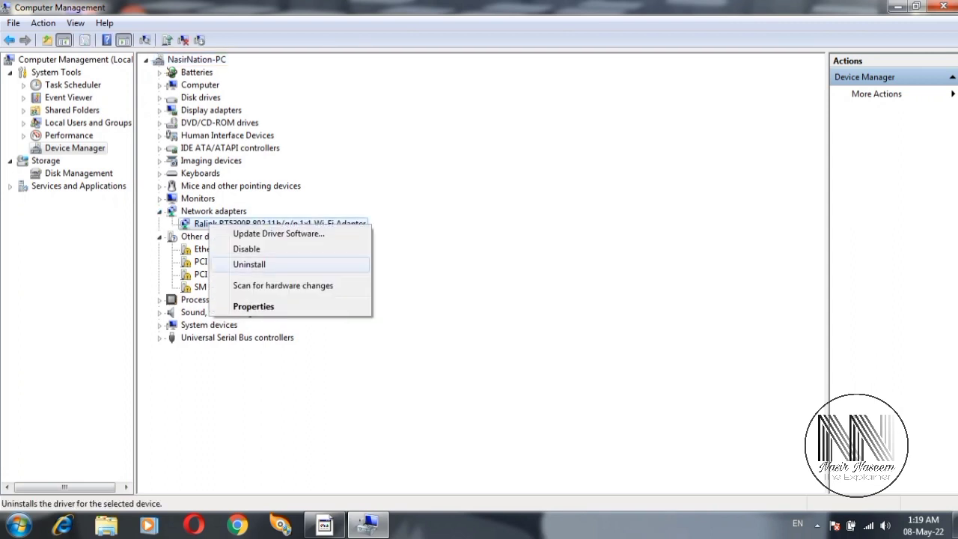
left_click(253, 305)
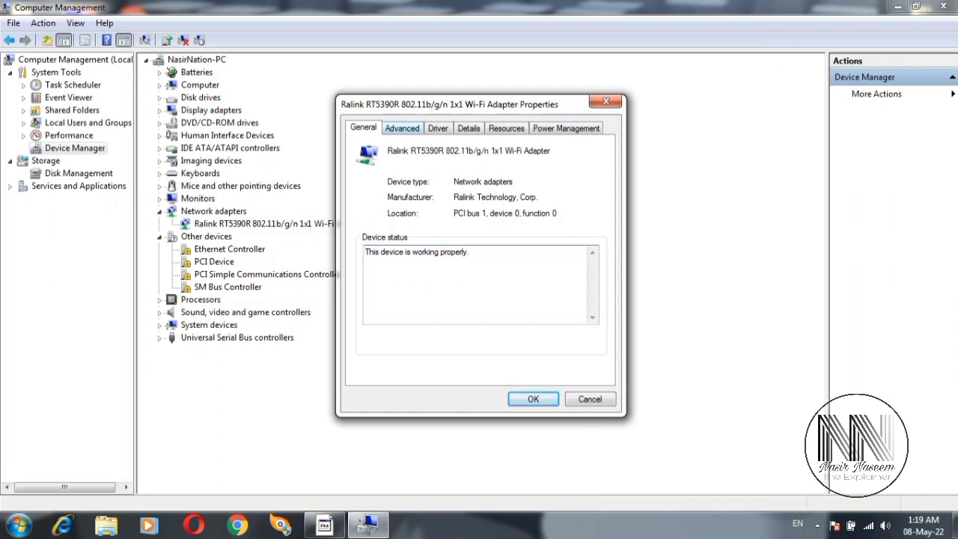
left_click(401, 129)
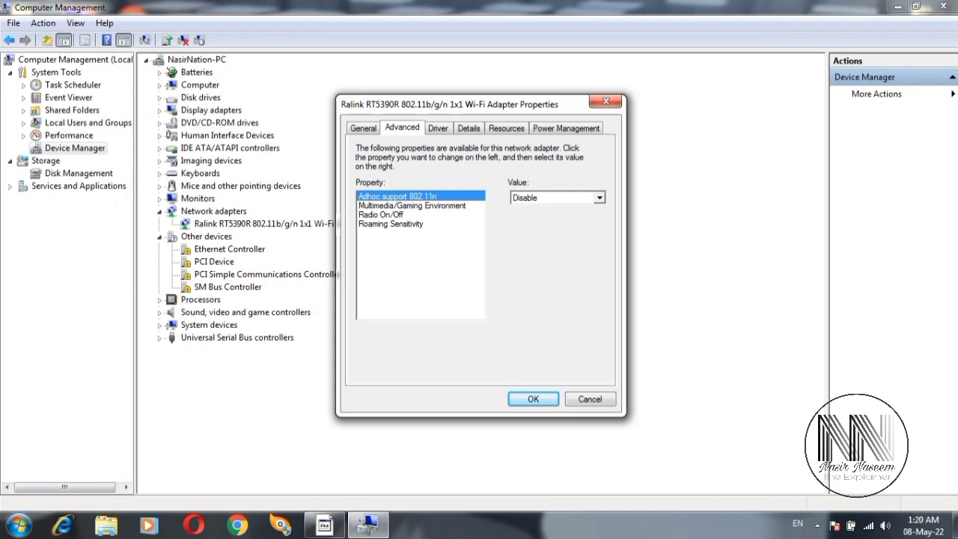
left_click(599, 198)
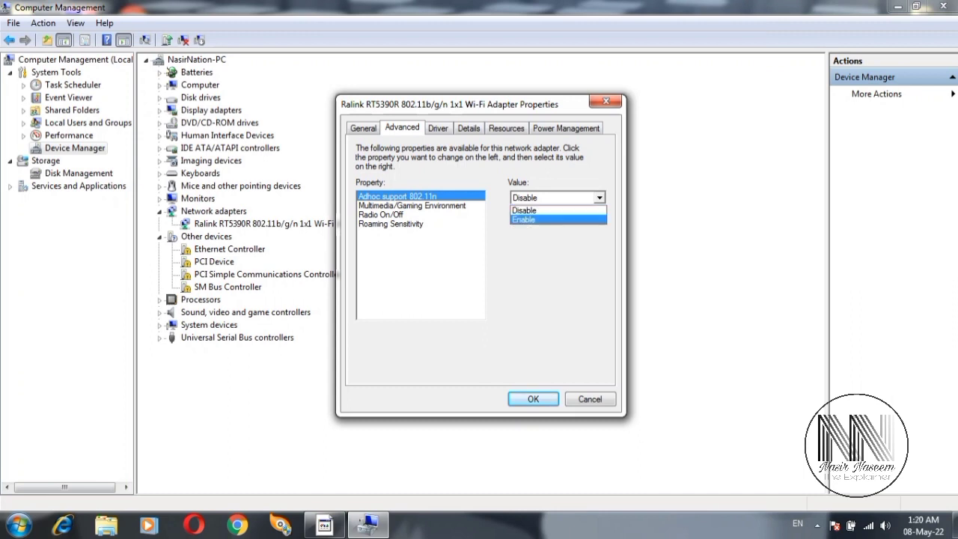
left_click(524, 218)
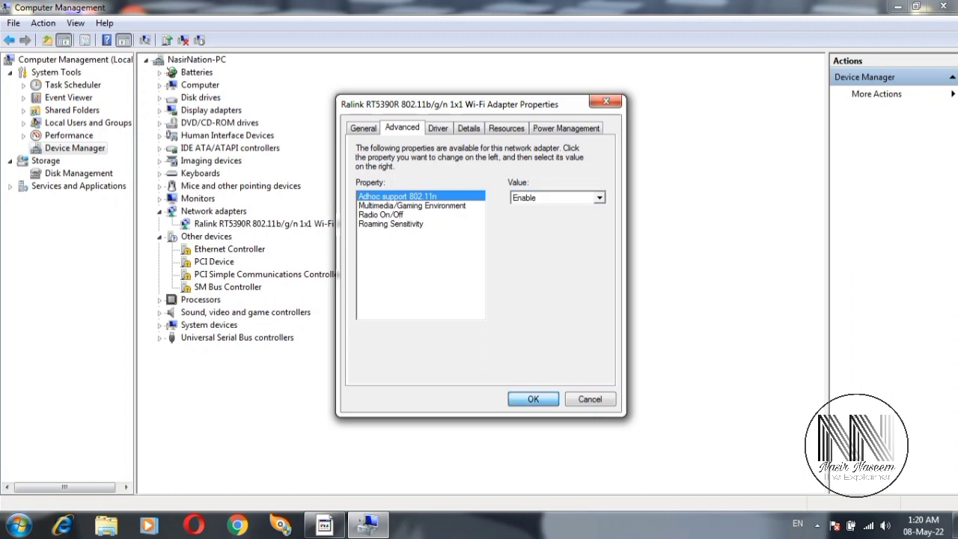
left_click(533, 398)
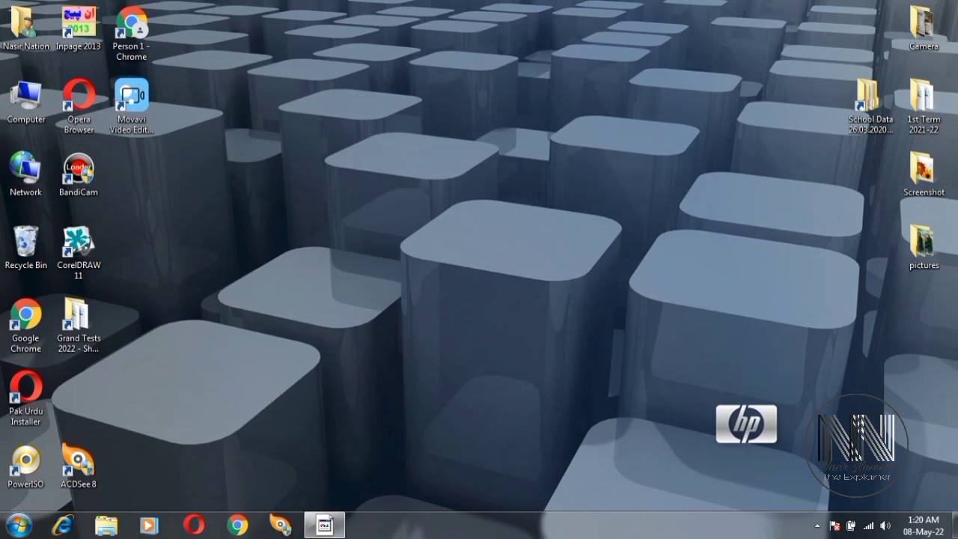
left_click(869, 524)
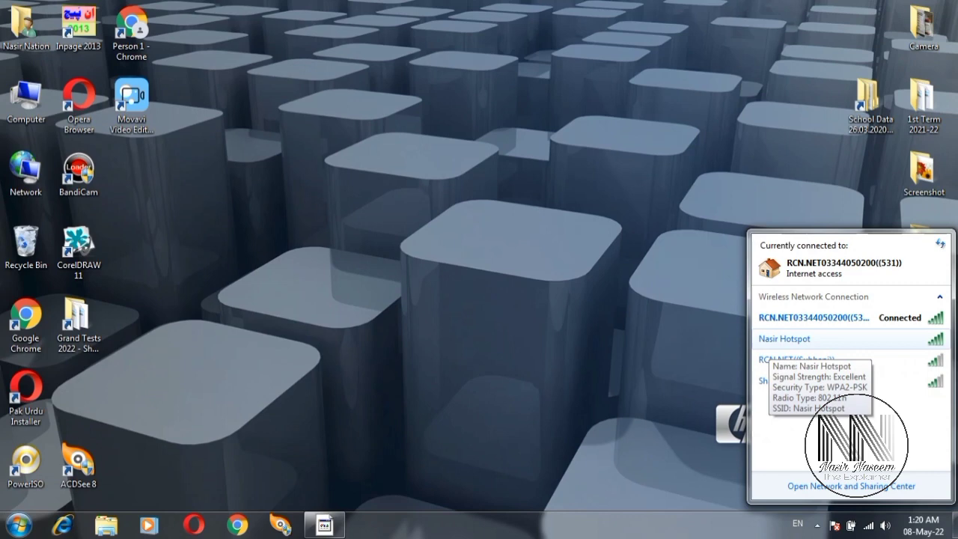
left_click(785, 338)
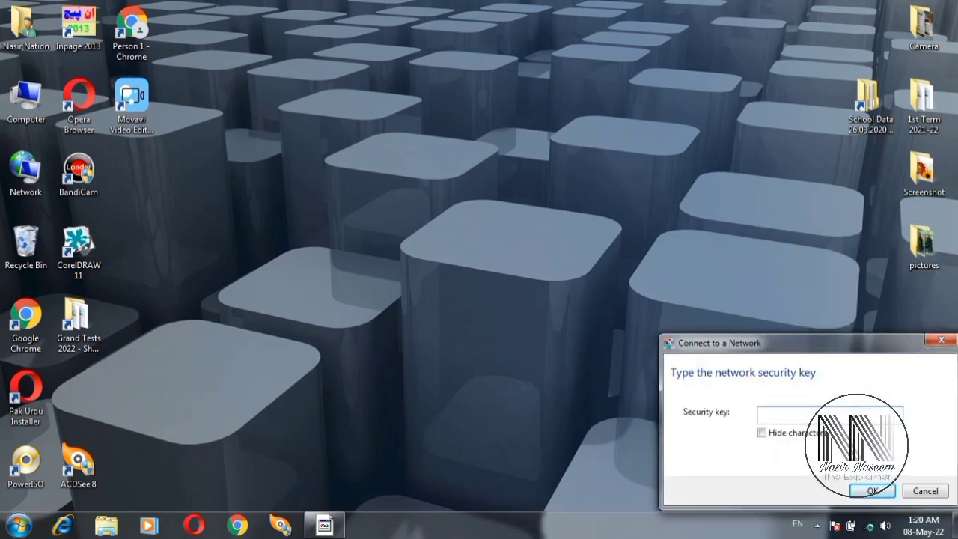
left_click(824, 412)
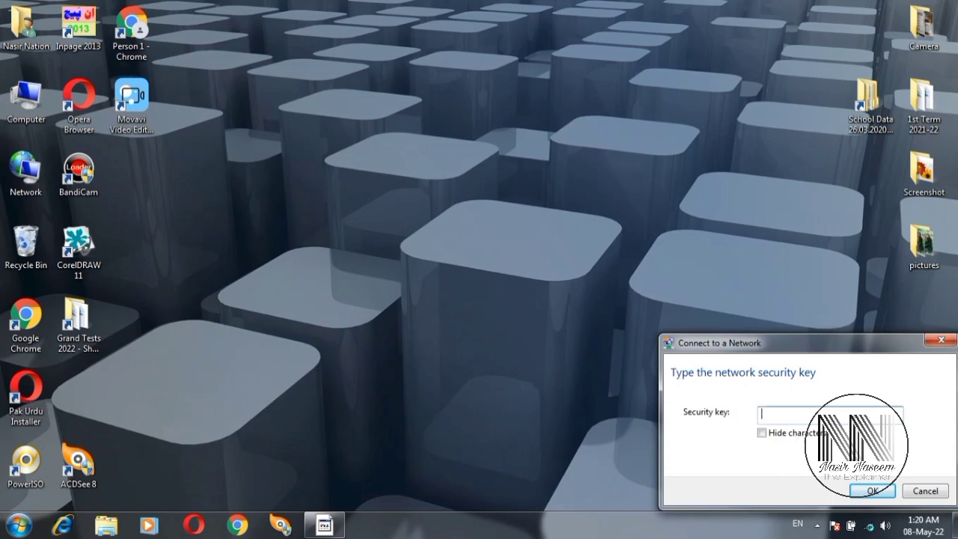
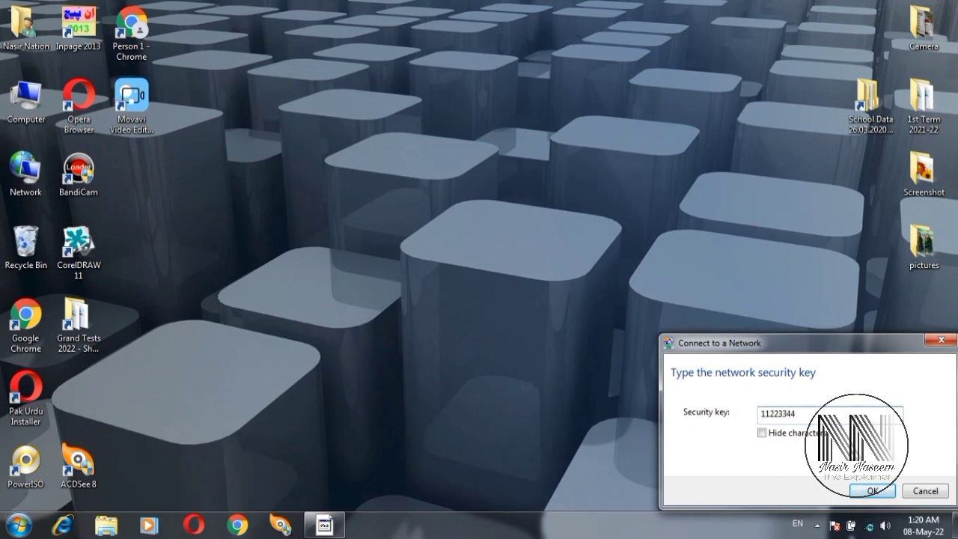
left_click(872, 491)
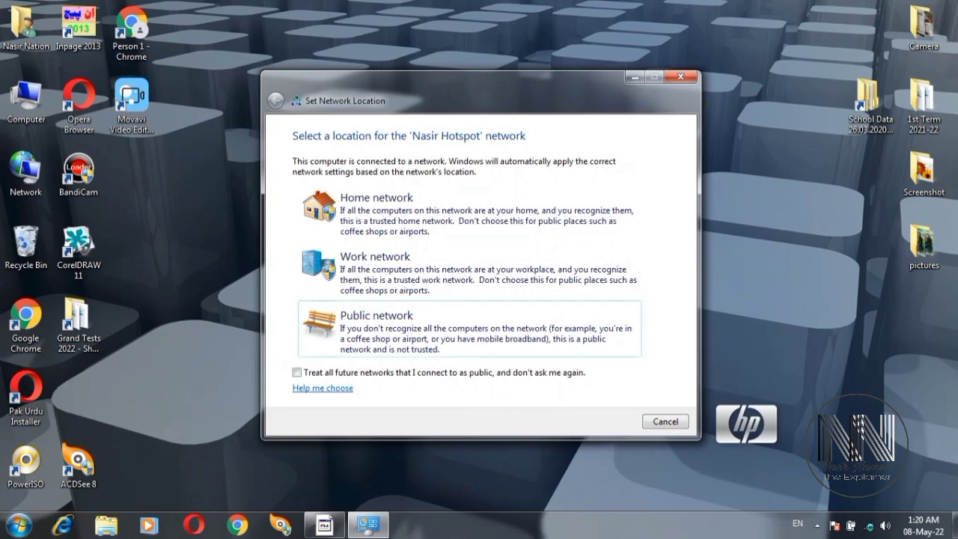
left_click(665, 421)
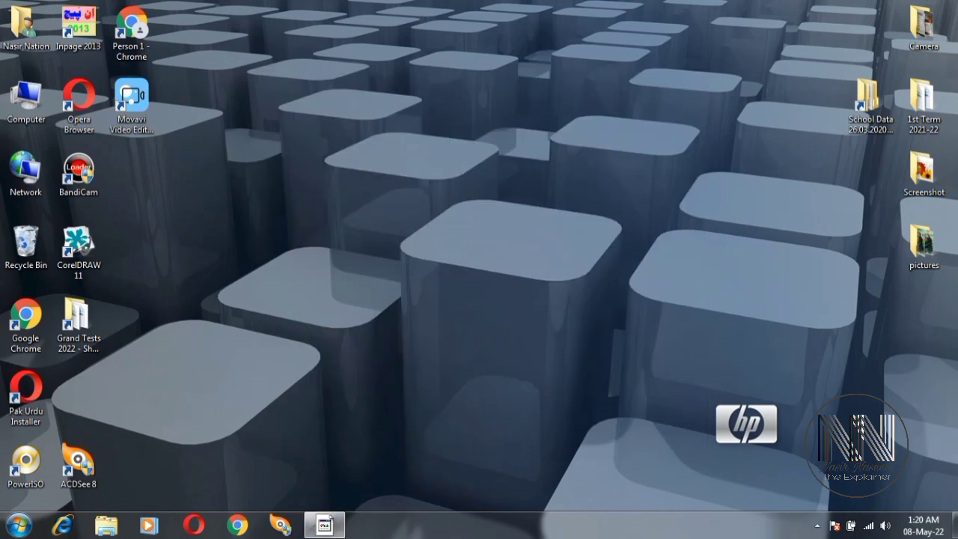
mouse_move(869, 524)
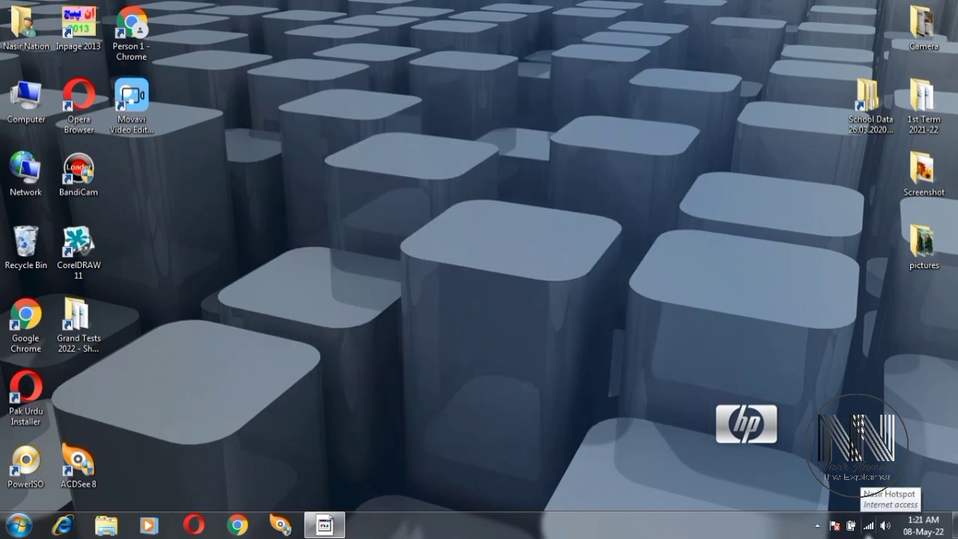
- Check the tray network list showing Nasir Hotspot as Connected with internet access
left_click(869, 524)
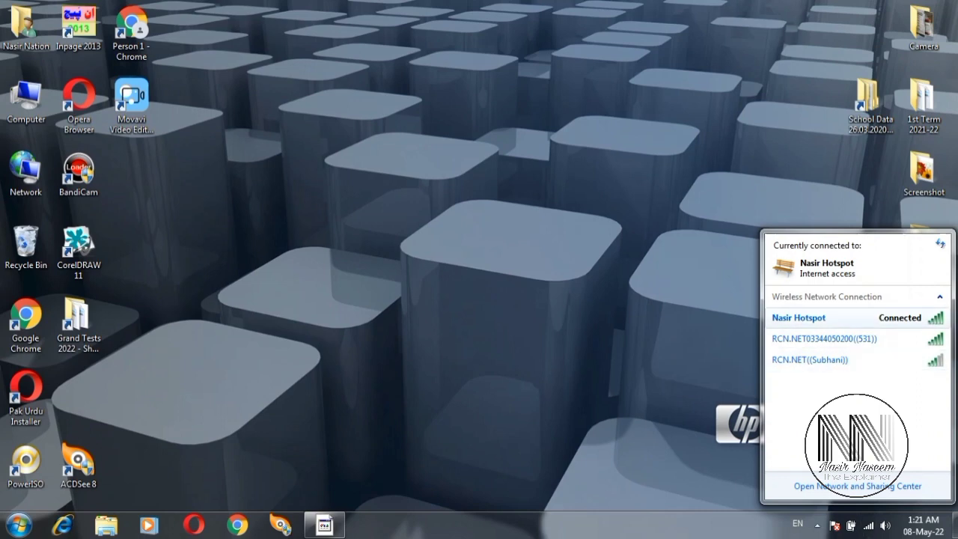
mouse_move(824, 338)
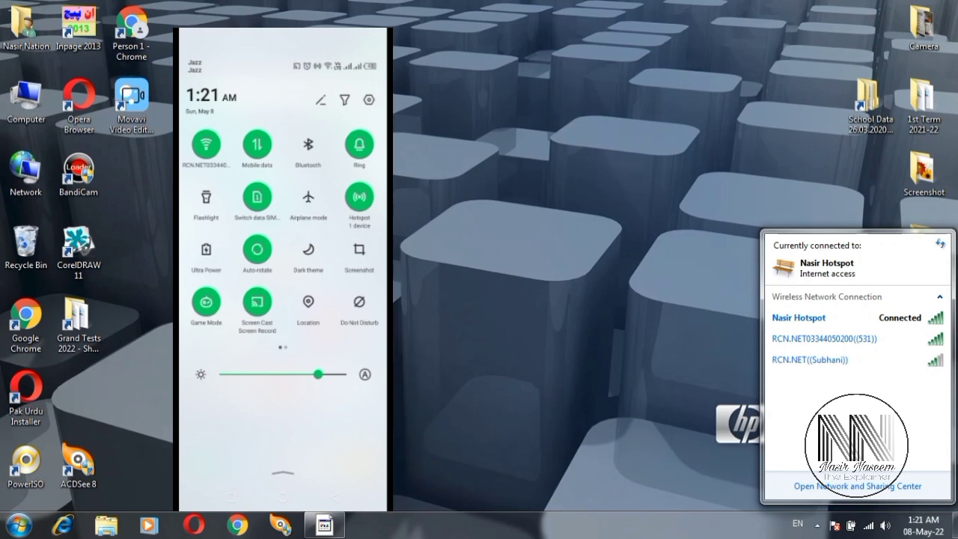
mouse_move(799, 318)
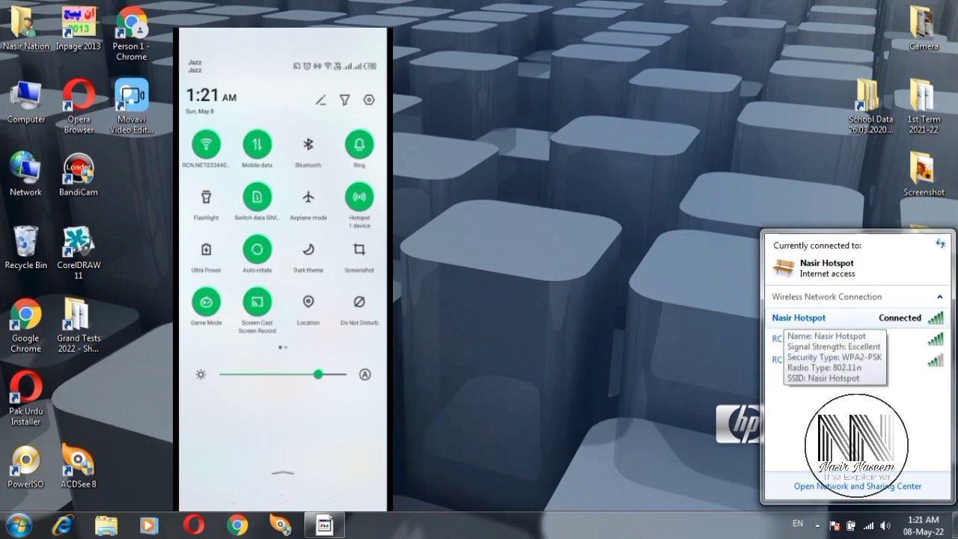
- Disconnect from Nasir Hotspot so the PC falls back to the RCN.NET network
left_click(798, 318)
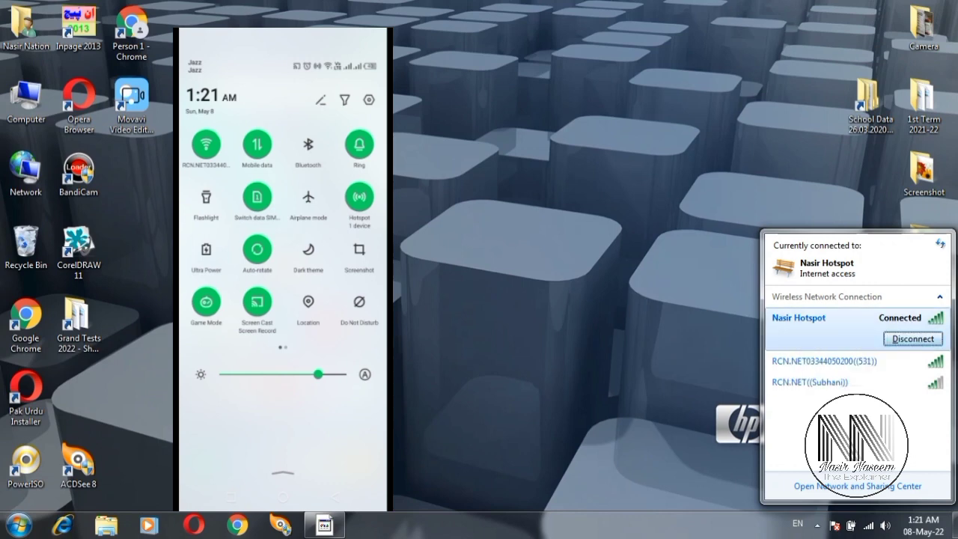
left_click(911, 338)
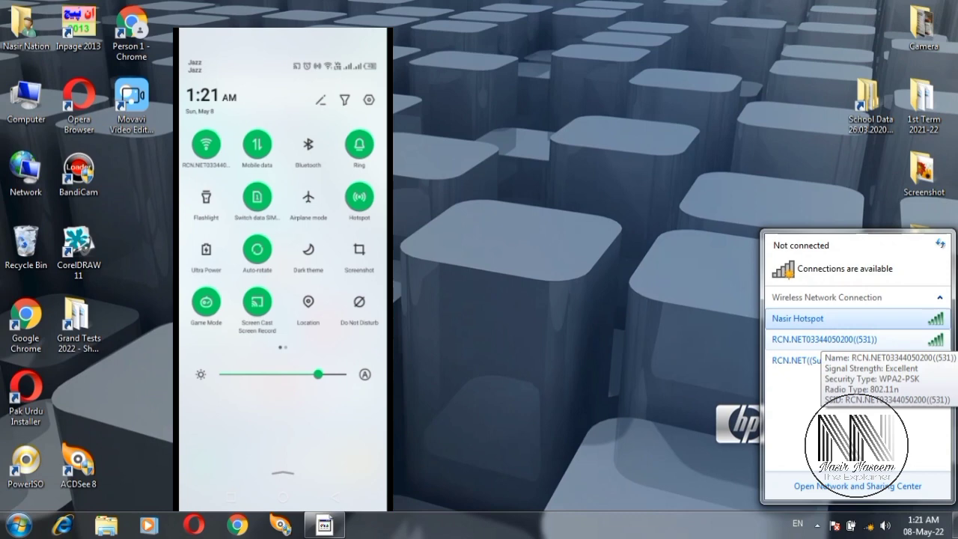
left_click(823, 339)
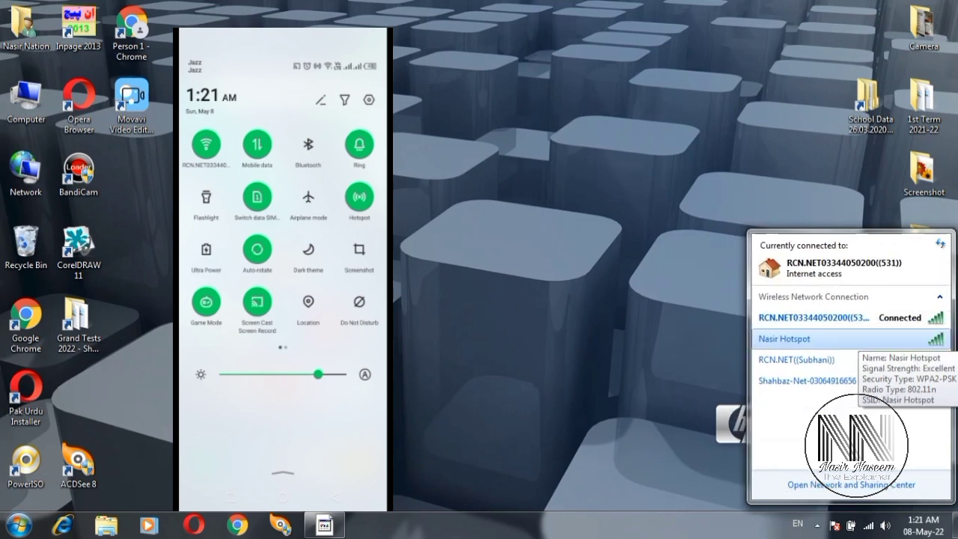